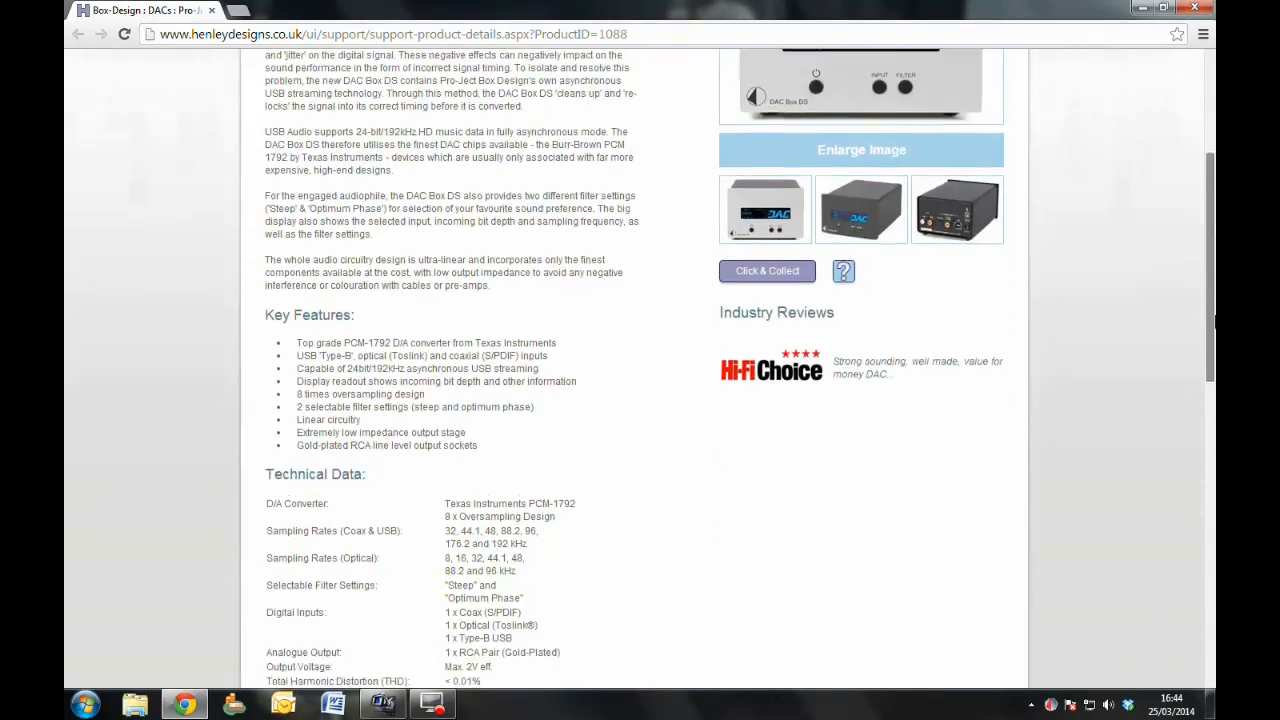
Scroll the DAC Box DS page down to Technical Data and Product Documentation.
scroll(down, 3)
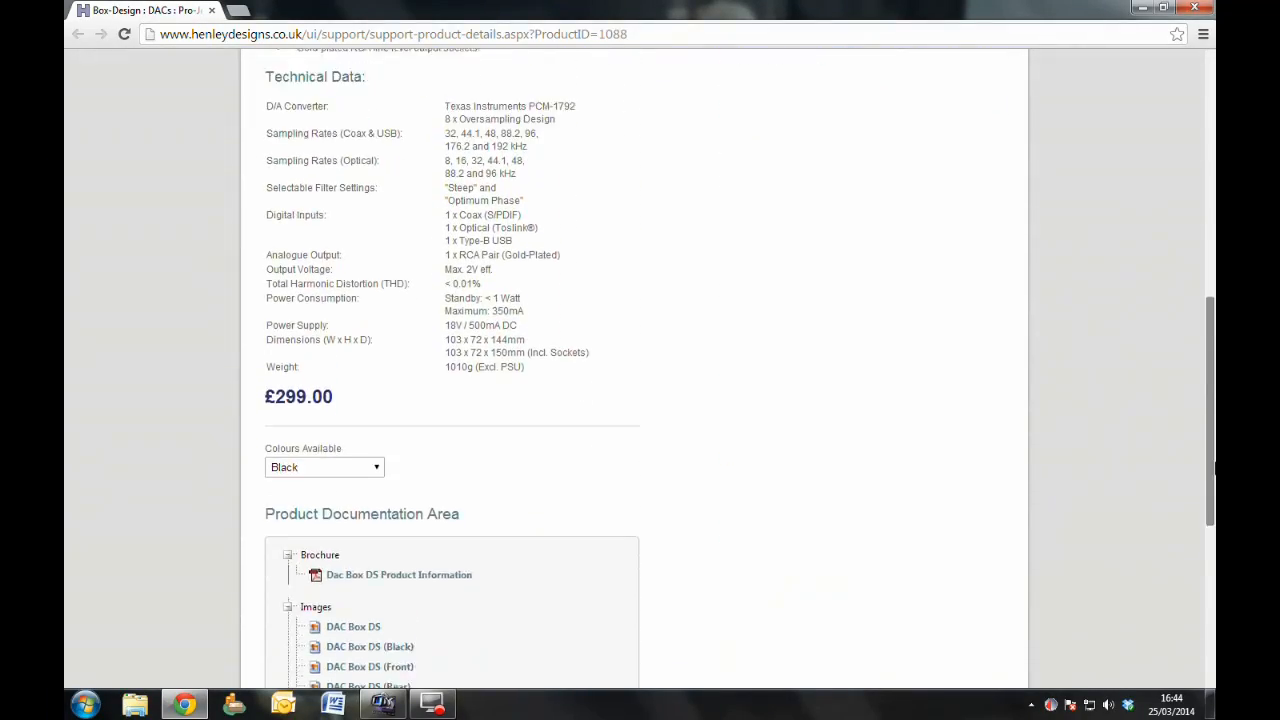
scroll(down, 3)
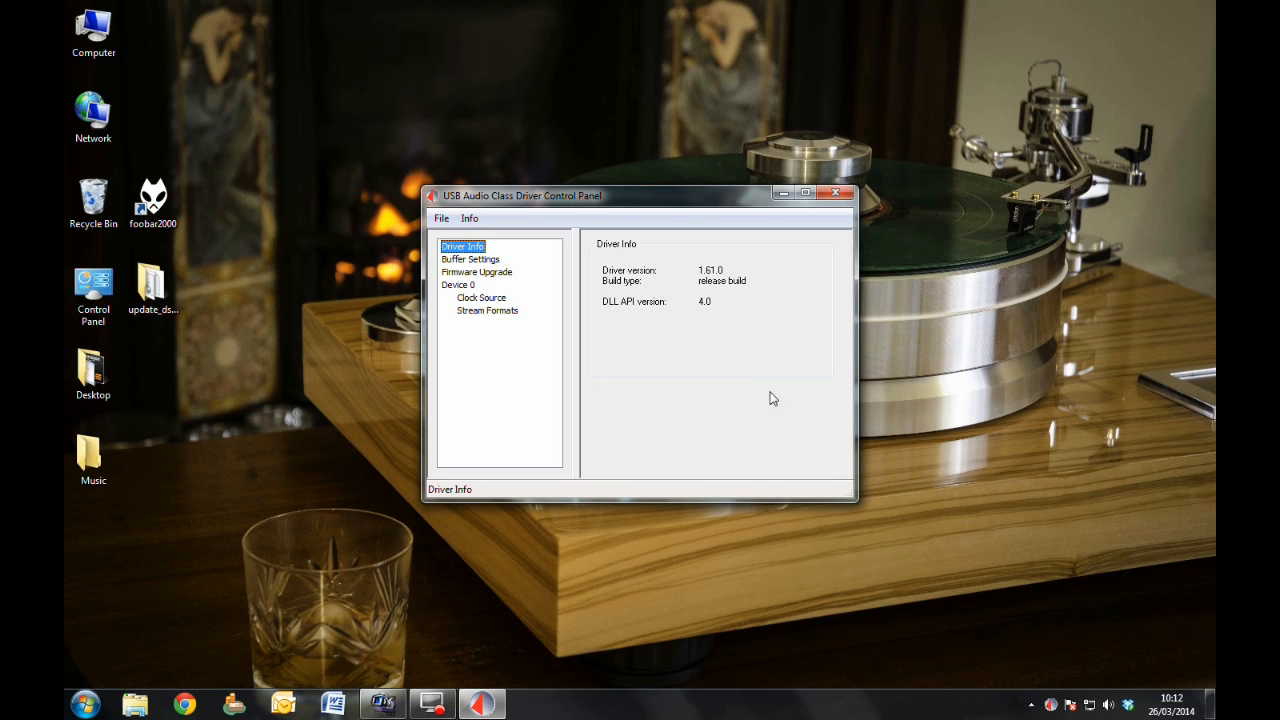
mouse_move(827, 248)
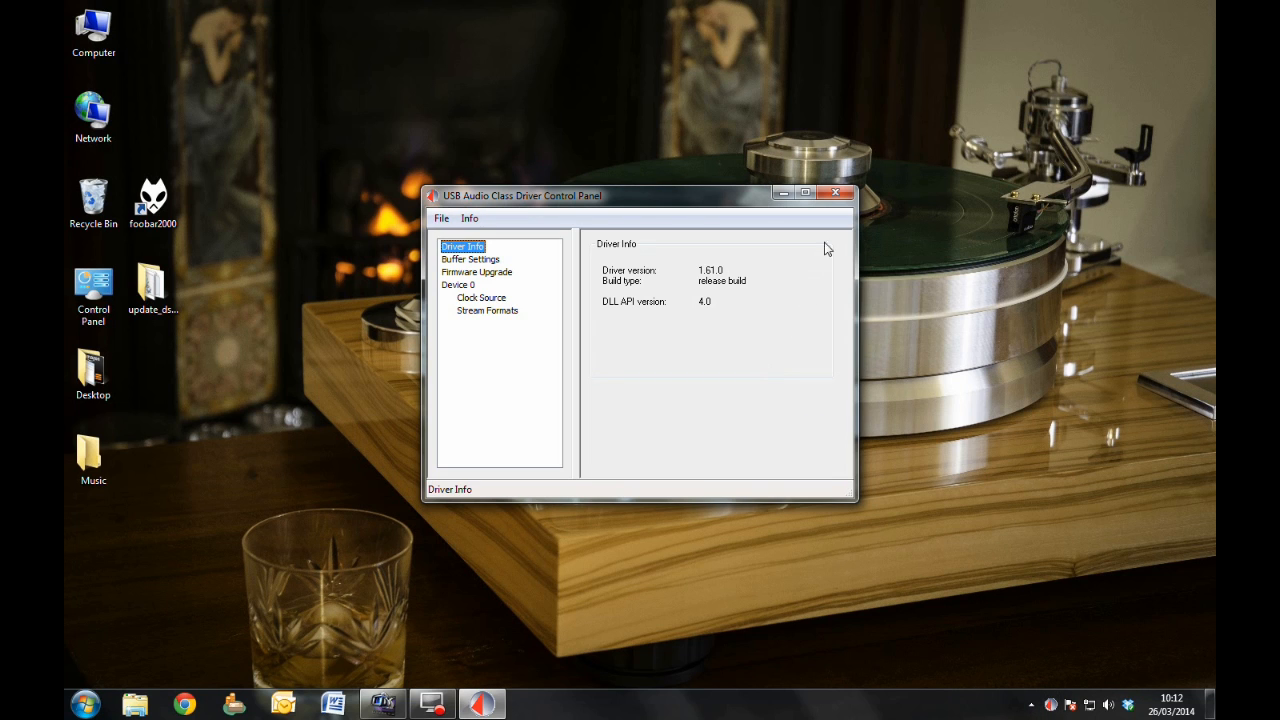
click(836, 193)
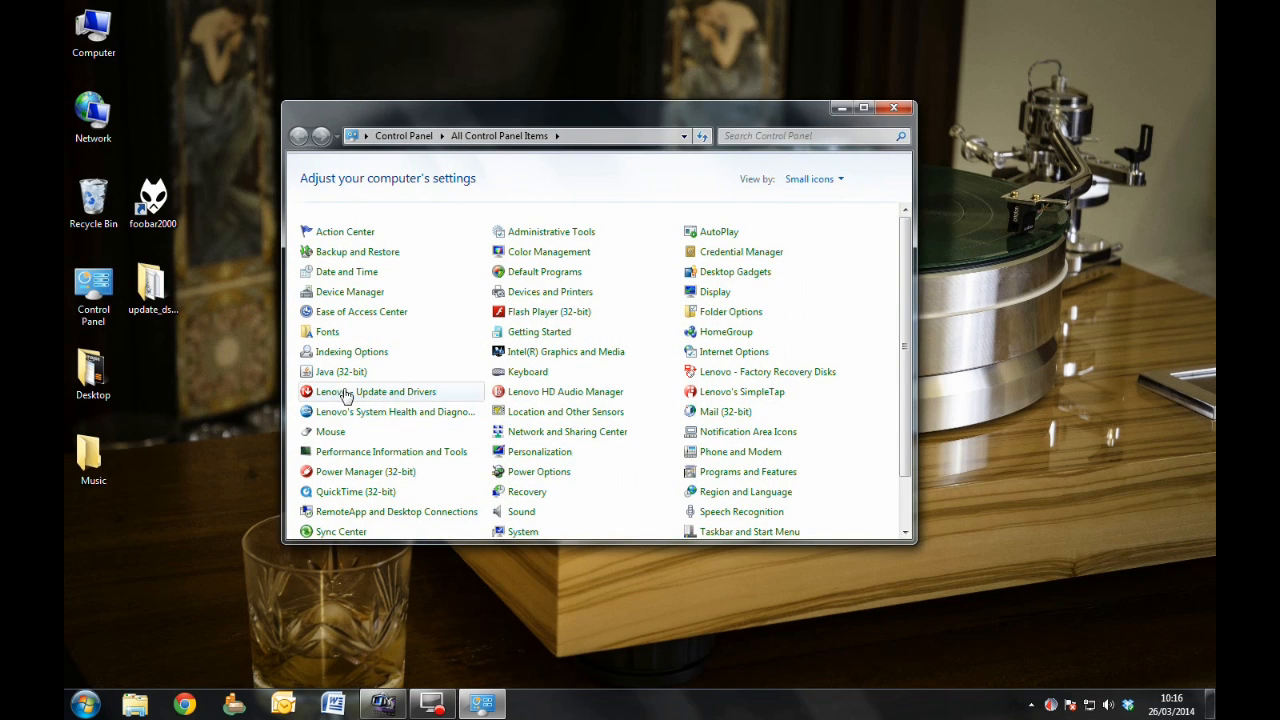
mouse_move(521, 511)
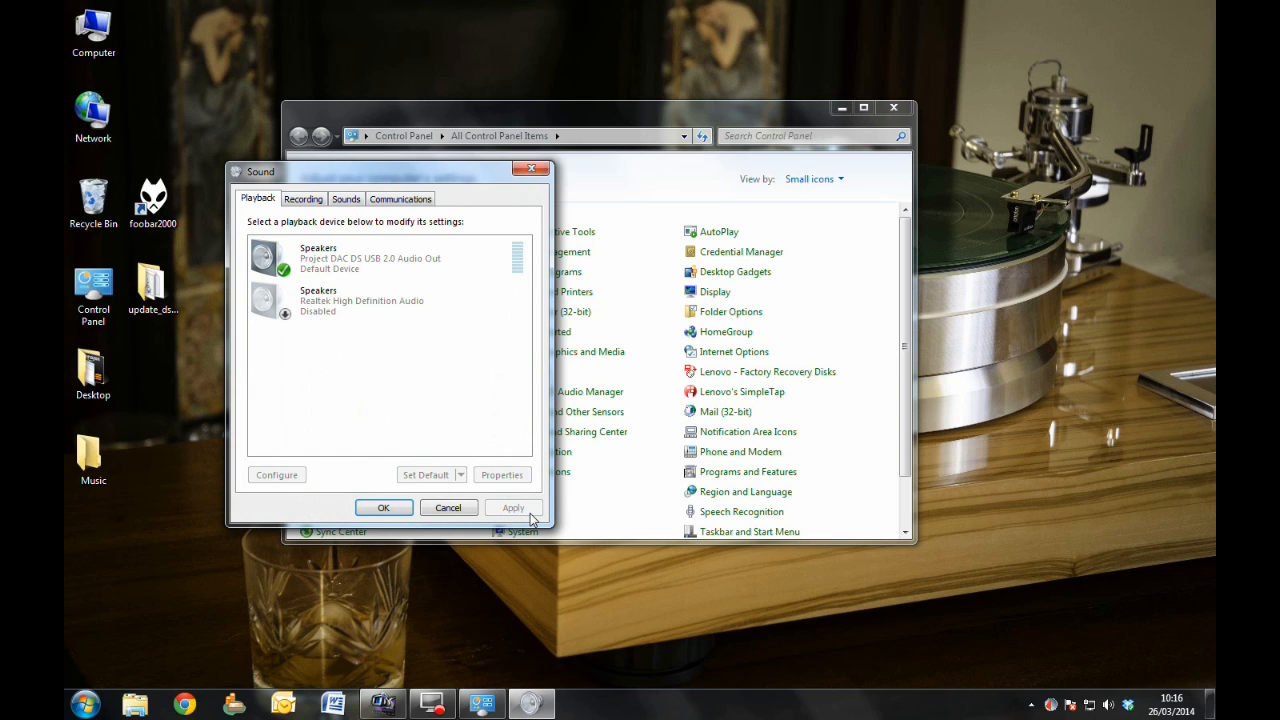
mouse_move(520, 513)
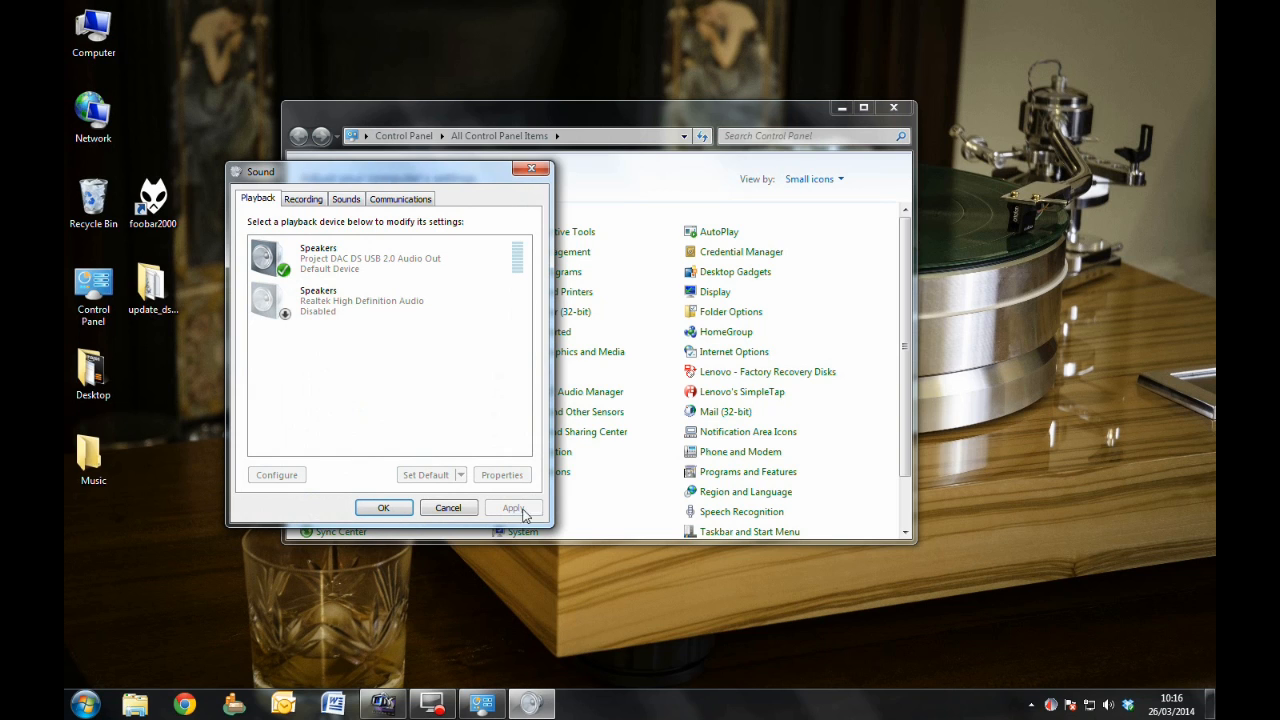
Open Sound and the properties of the Project DAC DS USB 2.0 Audio Out speakers.
click(370, 258)
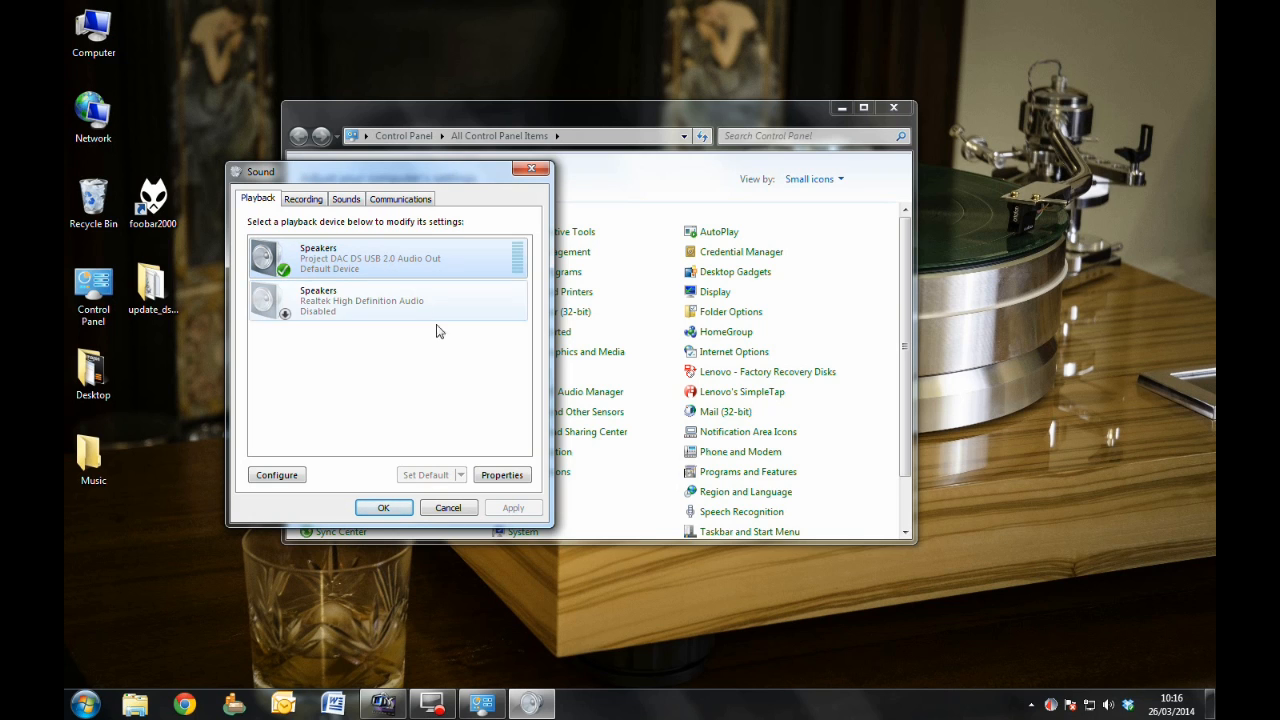
click(502, 474)
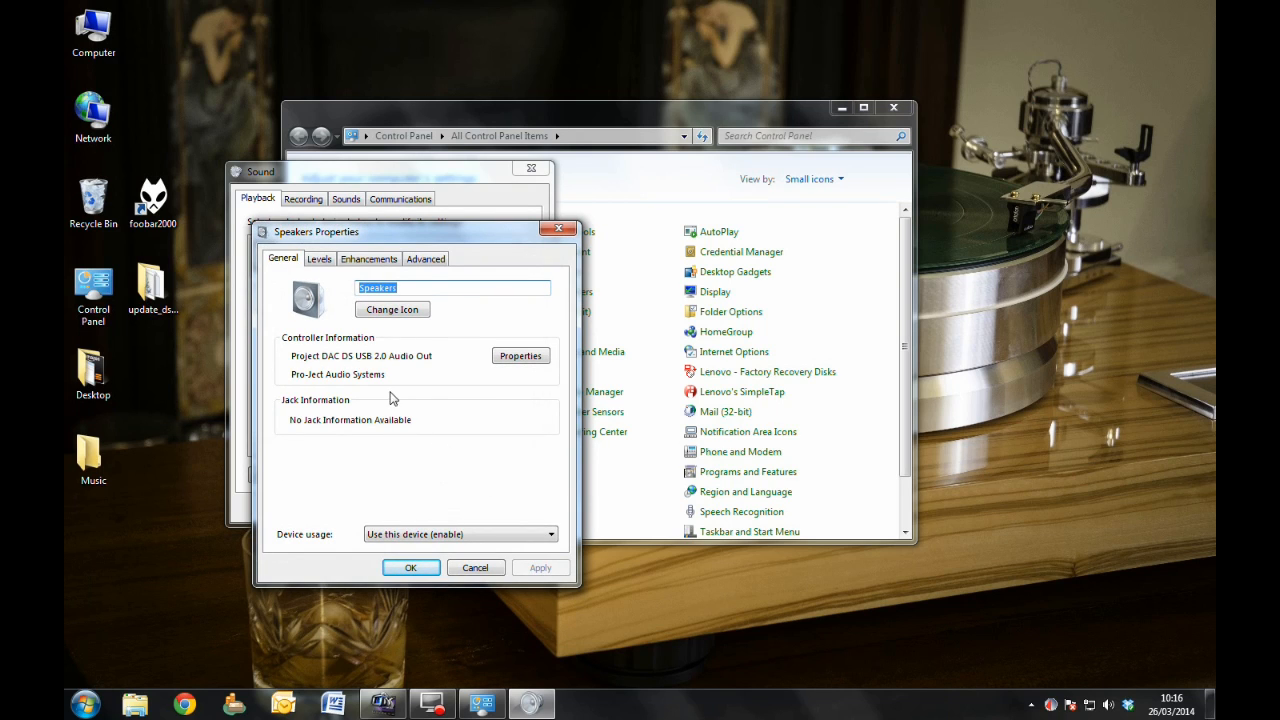
Check the DAC controller's device status and the speakers' volume level.
click(520, 355)
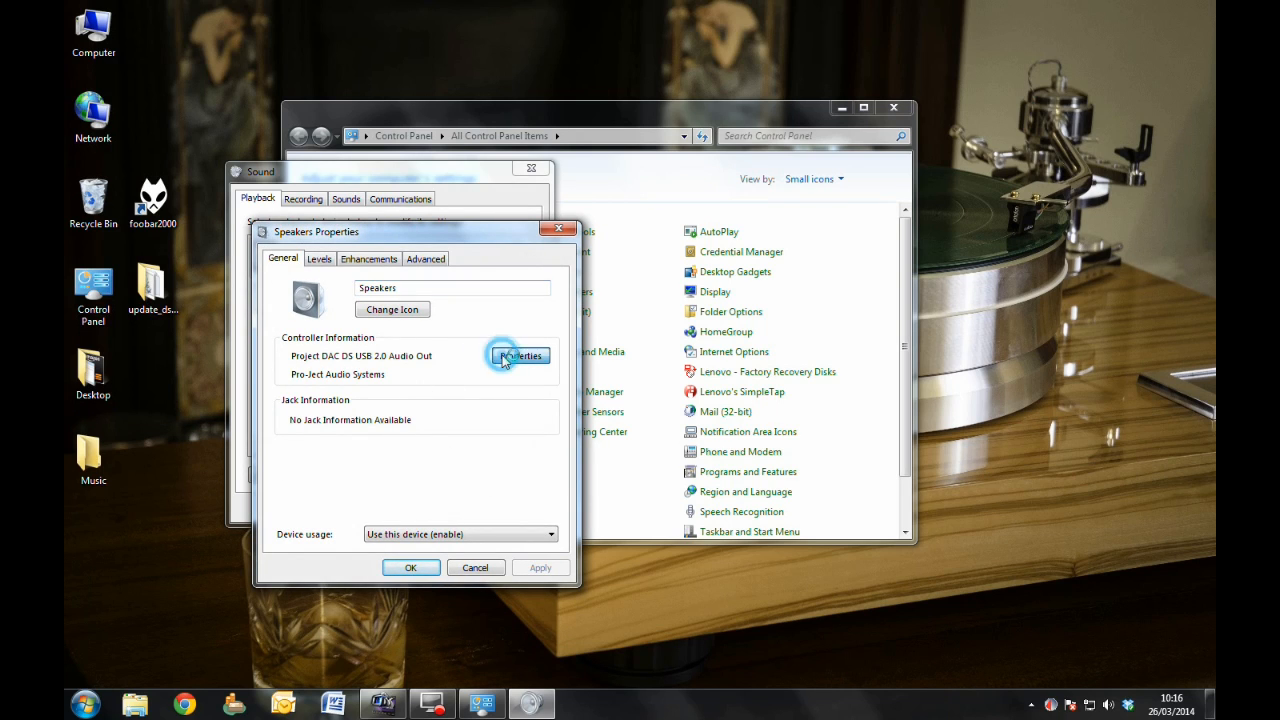
click(519, 355)
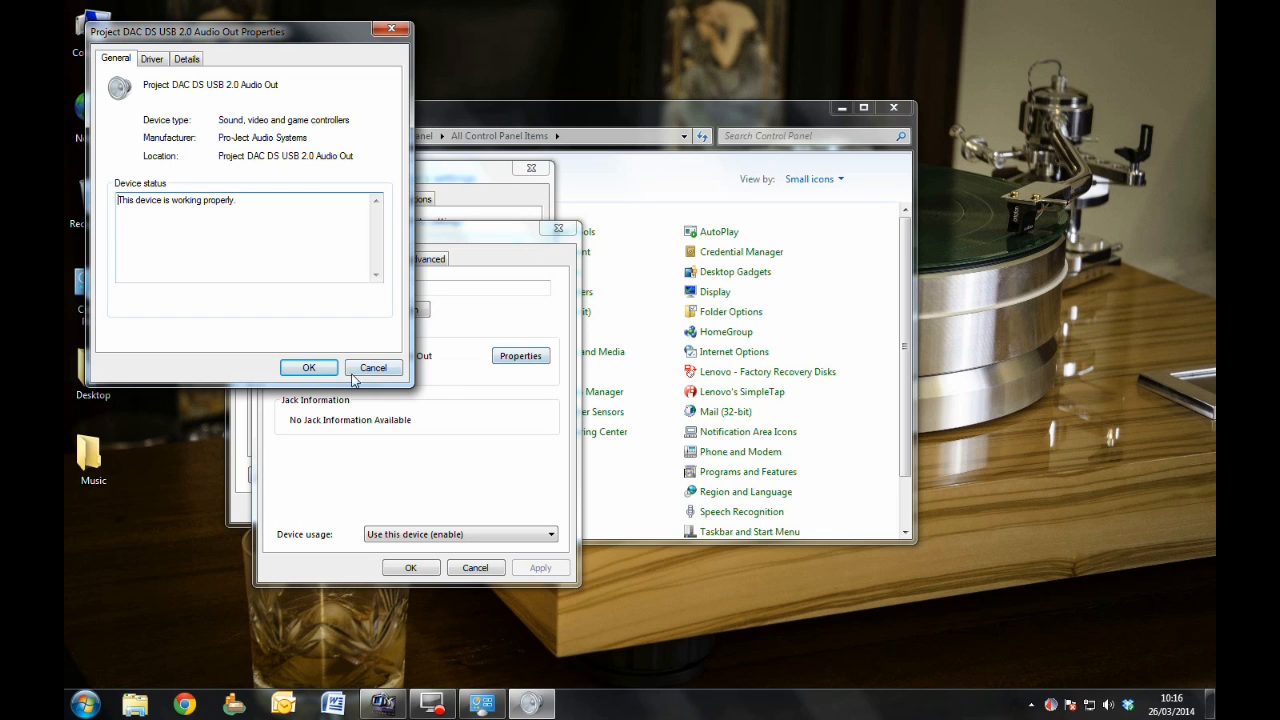
click(308, 367)
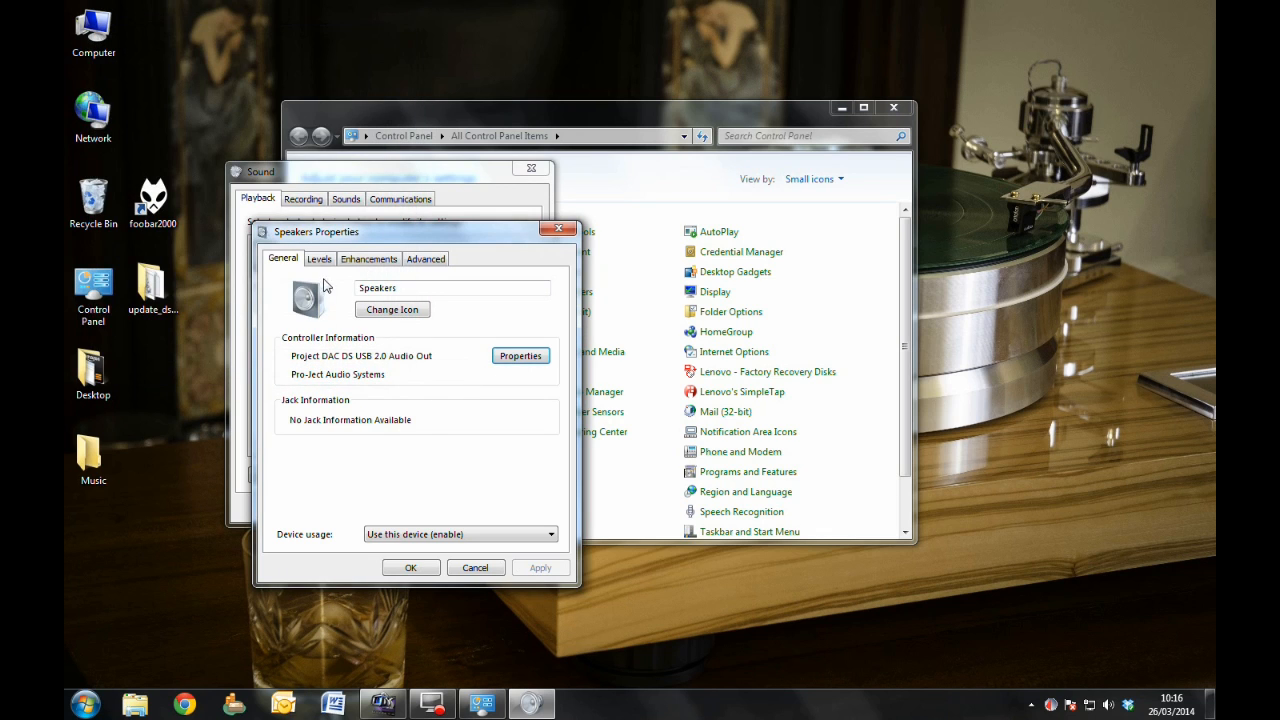
click(319, 258)
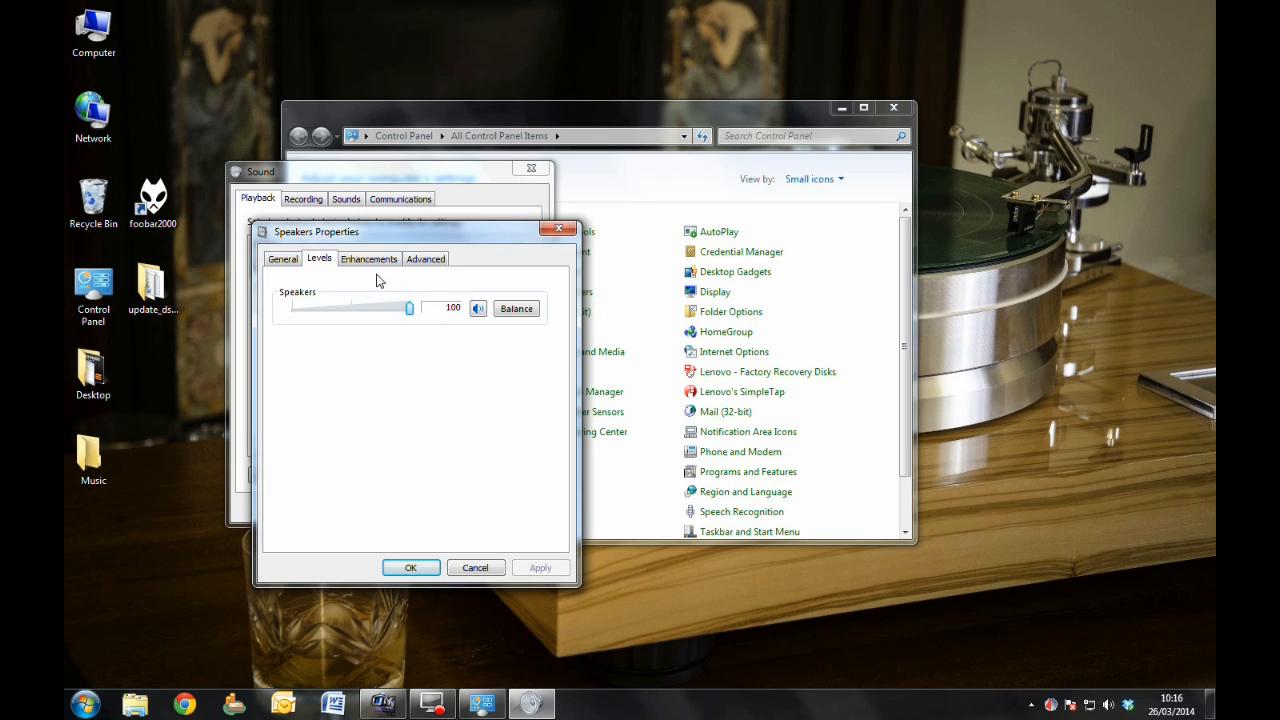
Disable all enhancements, confirm 24 bit 192000 Hz with exclusive mode, and apply.
click(368, 258)
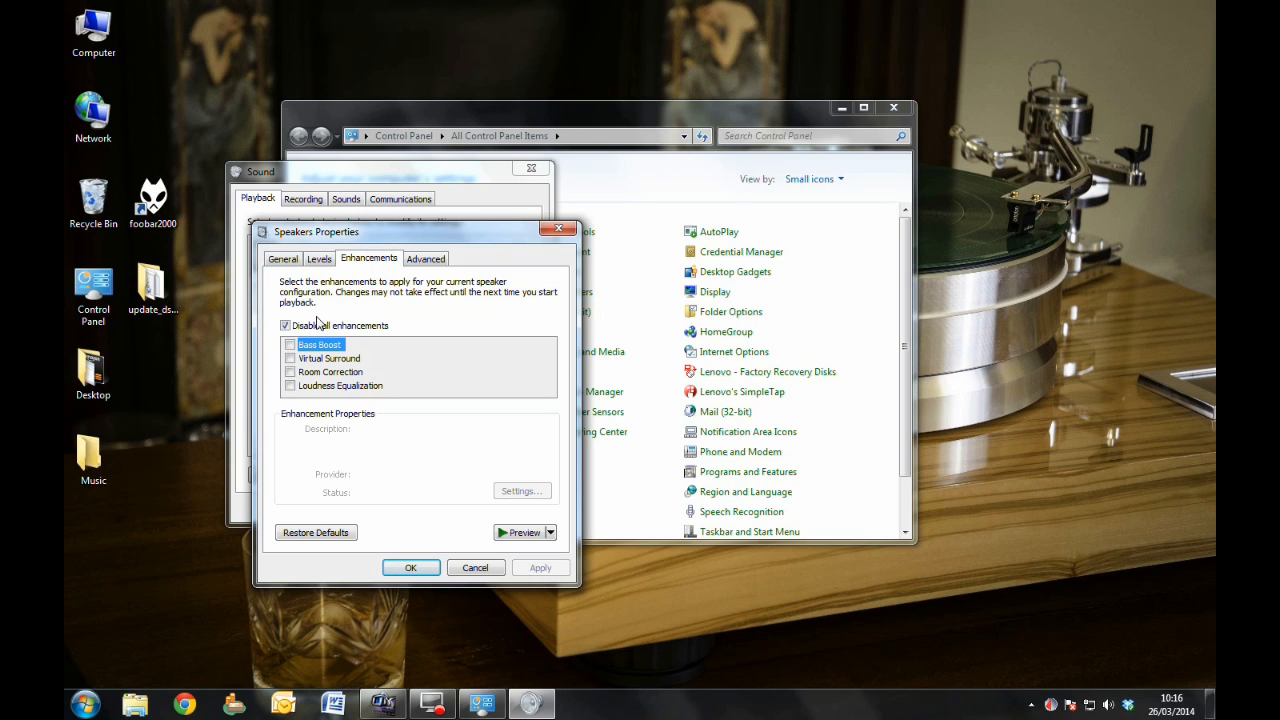
click(290, 325)
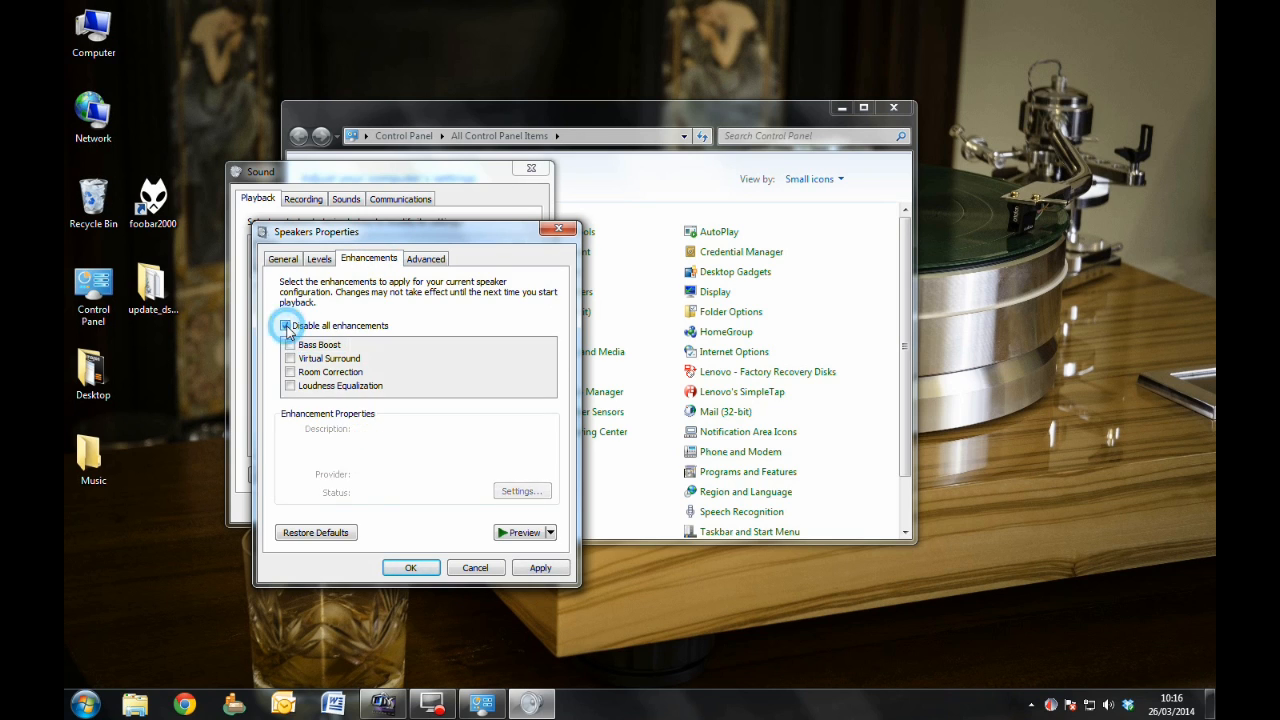
click(426, 258)
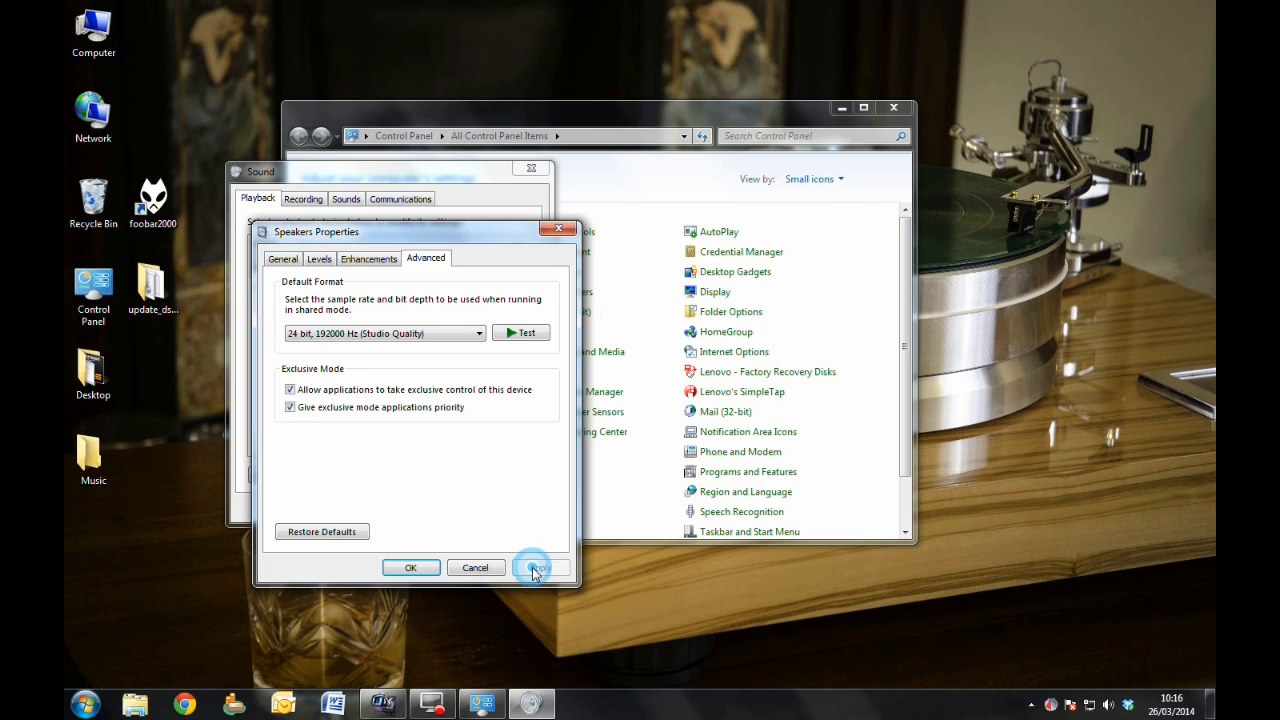
click(540, 567)
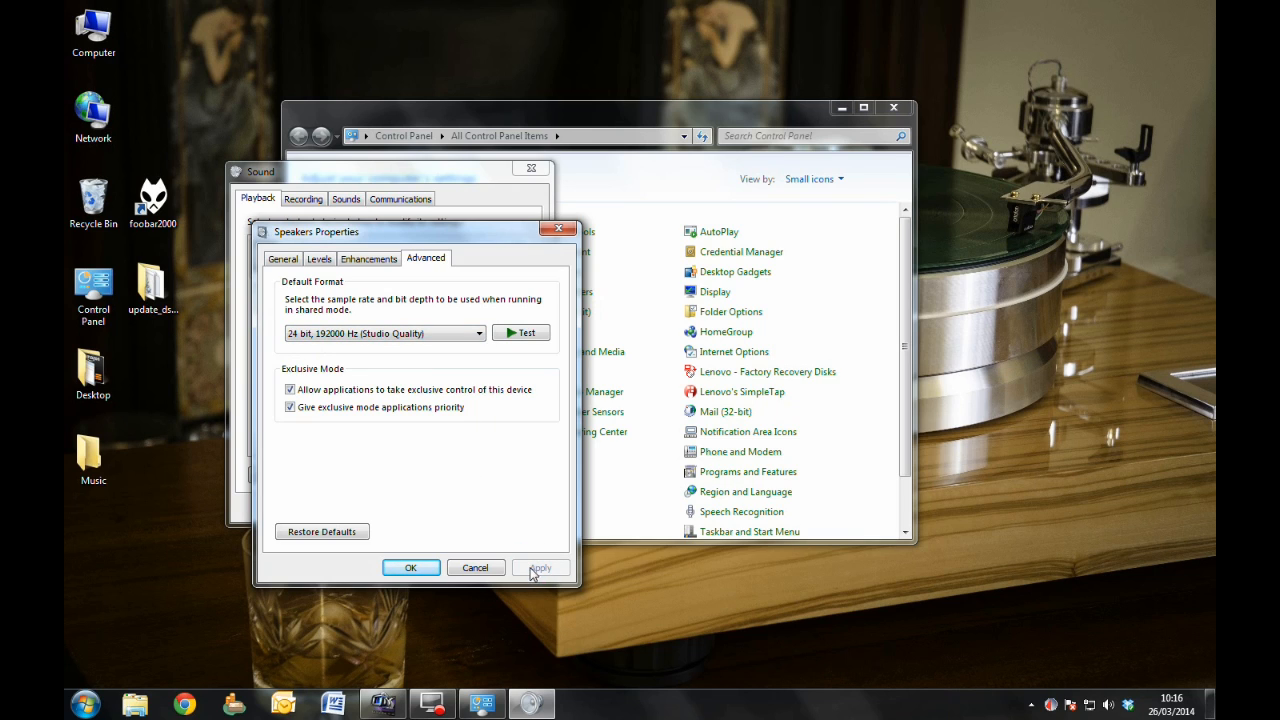
click(411, 567)
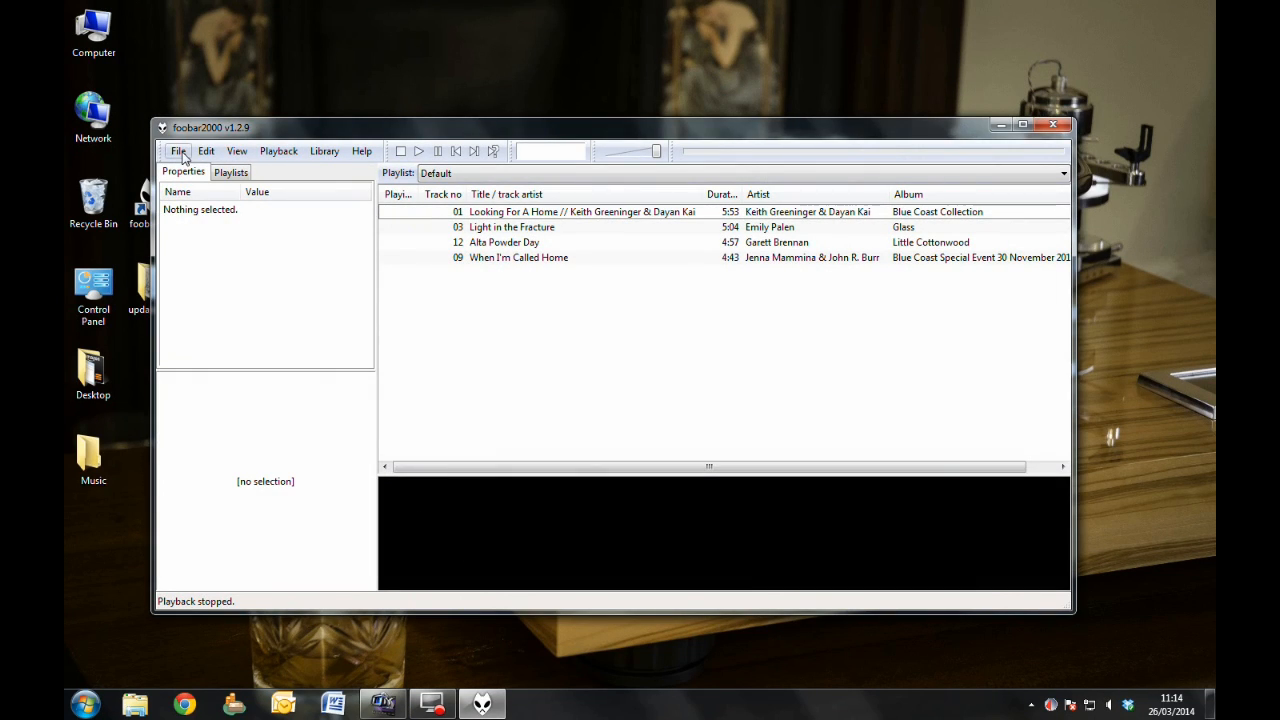
Open foobar2000 Preferences and confirm ASIO support and Super Audio CD Decoder are installed.
click(179, 151)
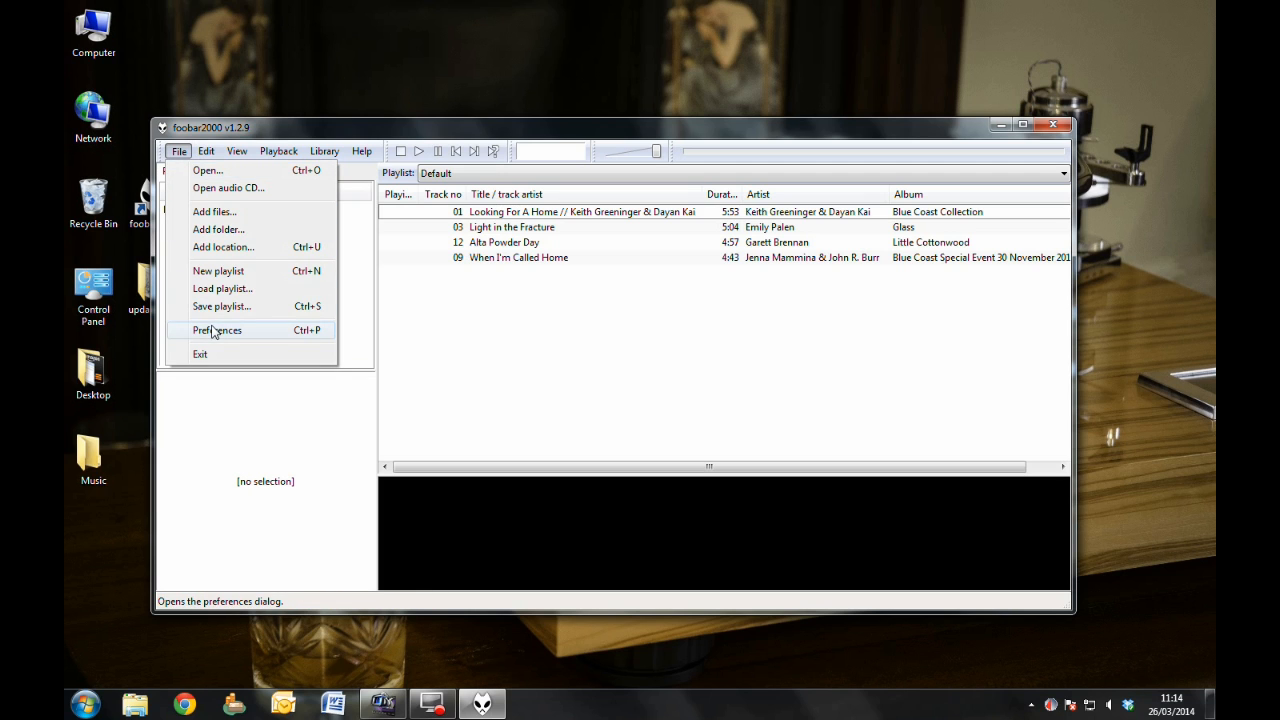
click(217, 330)
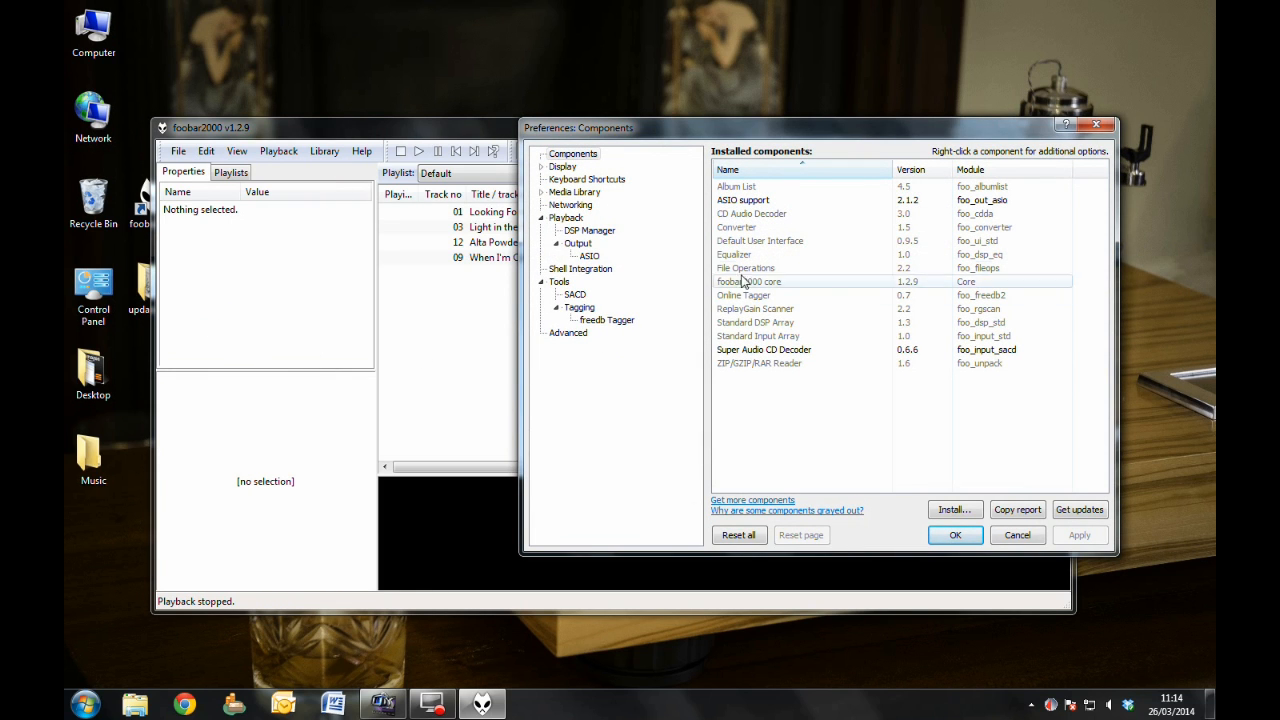
click(743, 199)
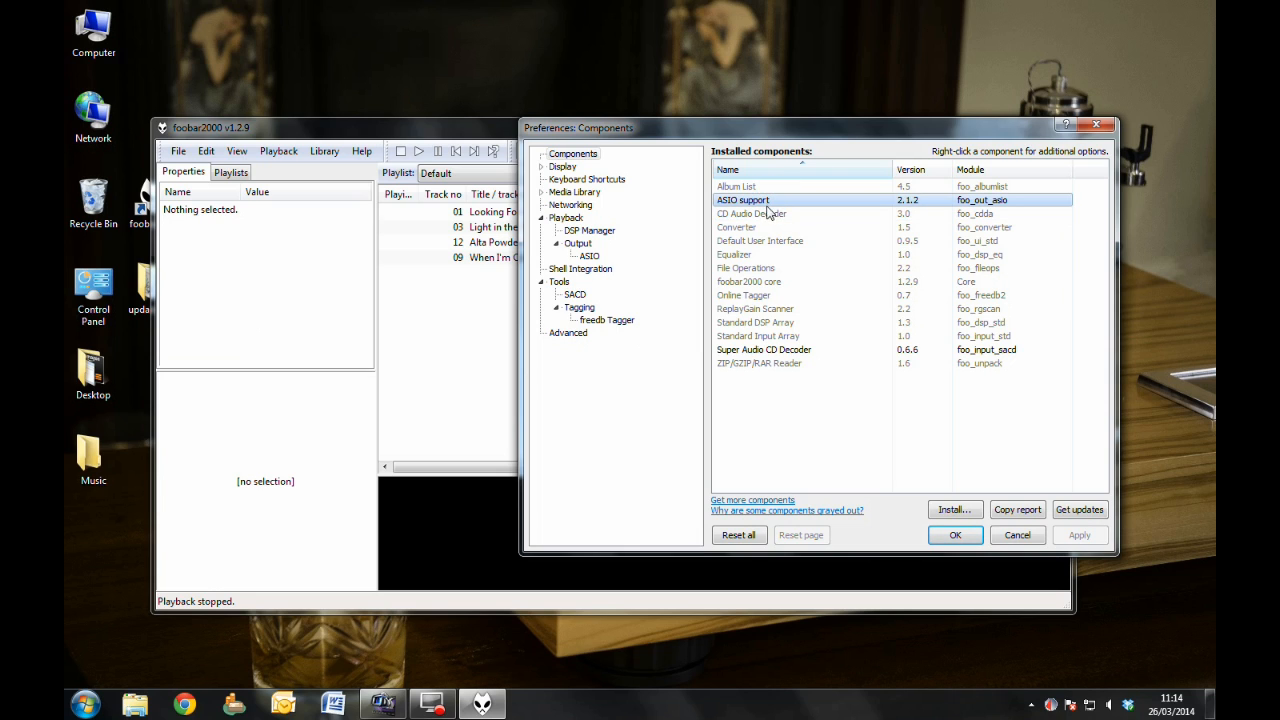
click(763, 349)
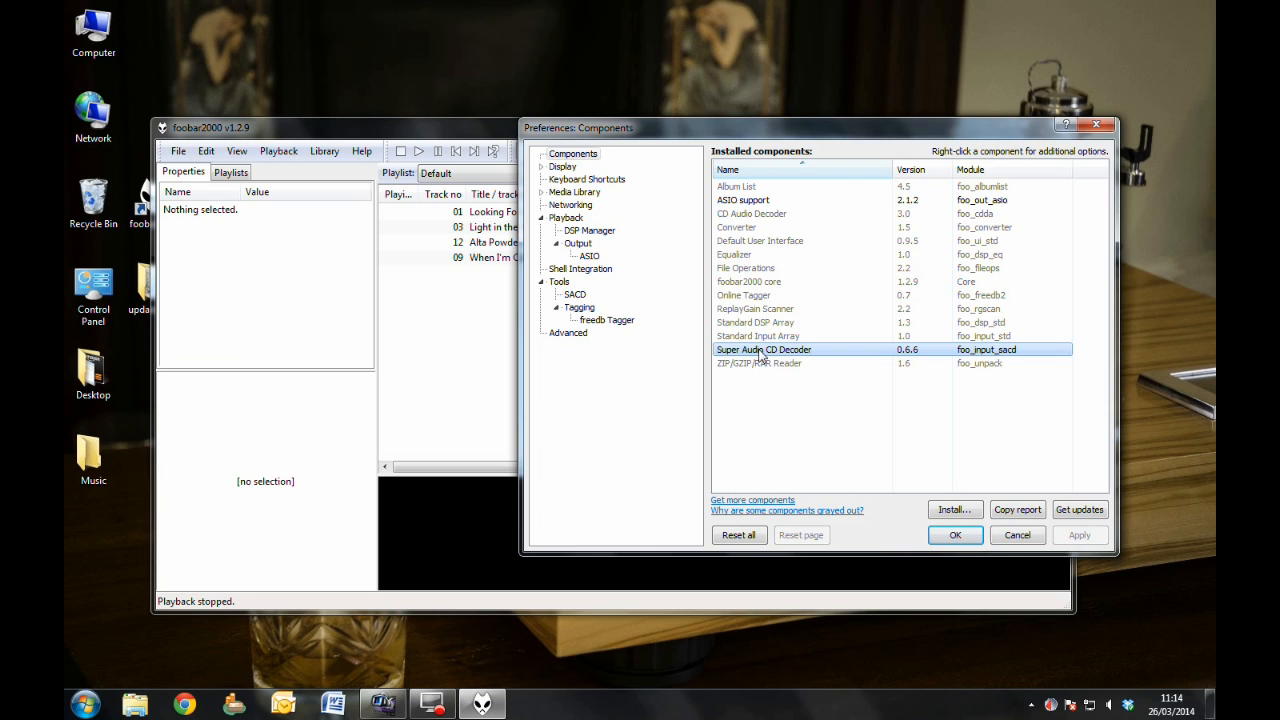
mouse_move(557, 237)
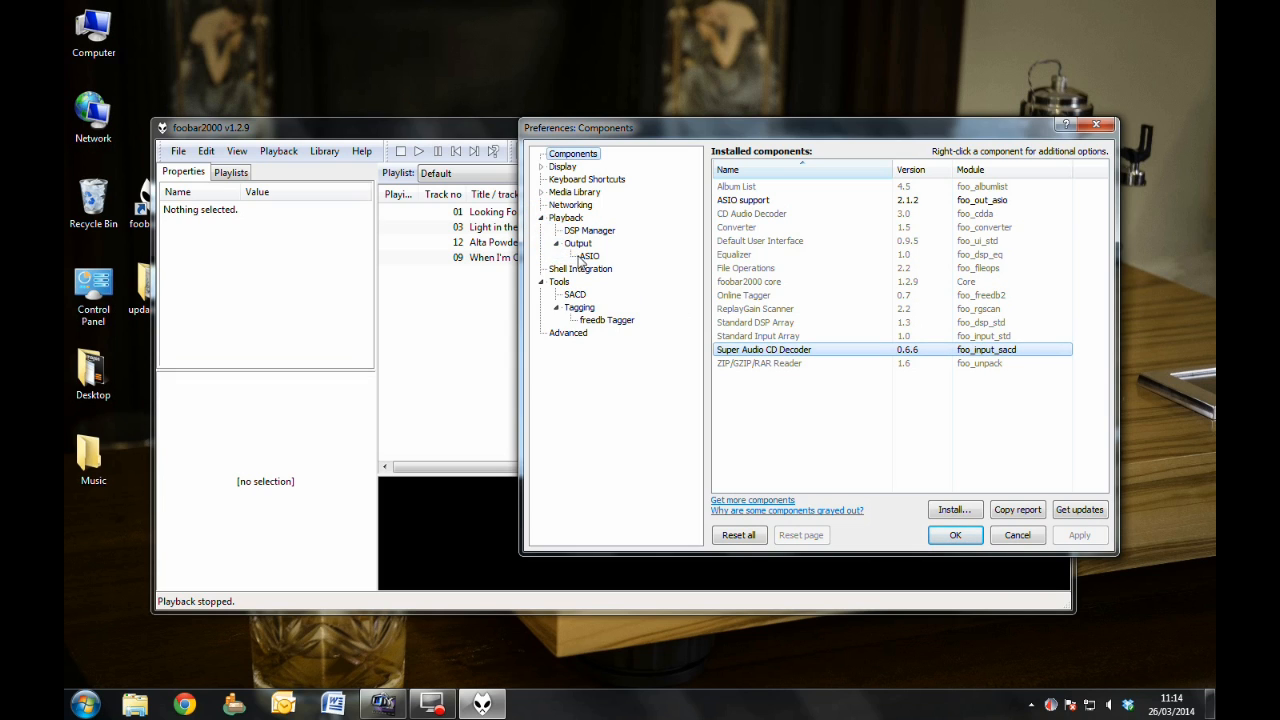
click(589, 256)
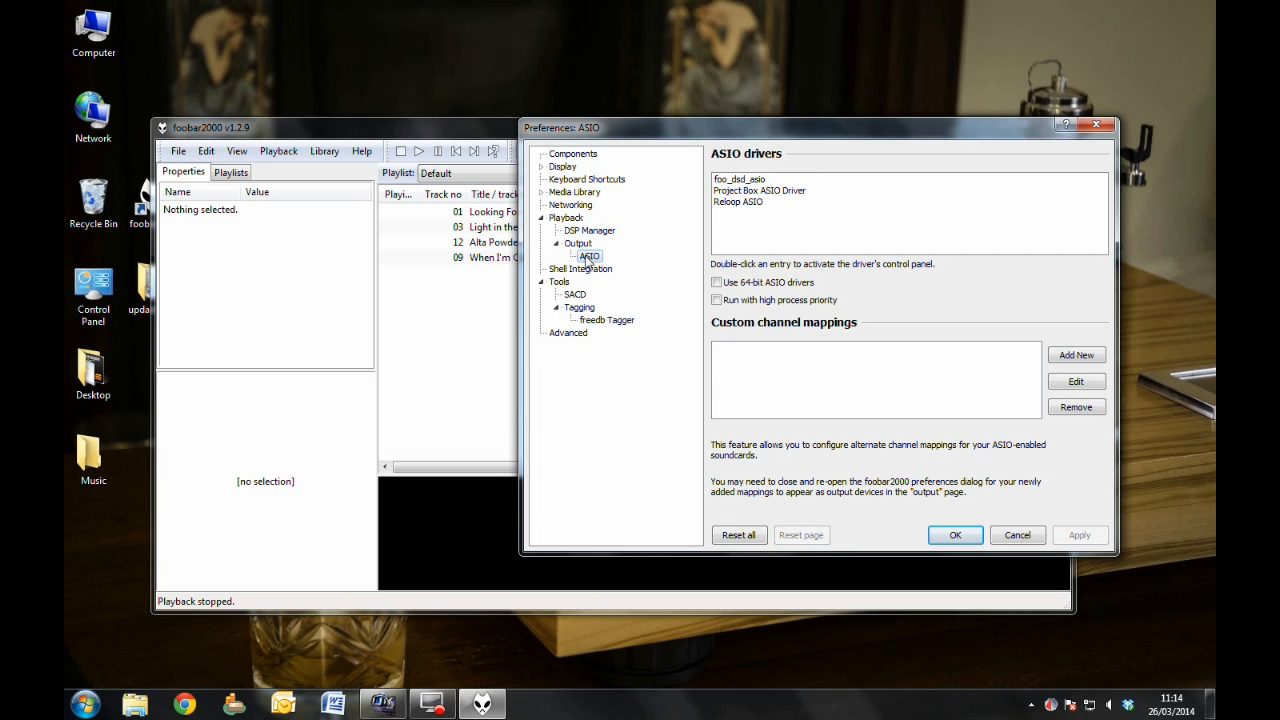
Set foo_dsd_asio to Project Box ASIO Driver with DoP Marker 0x05/0xFA playback.
click(760, 179)
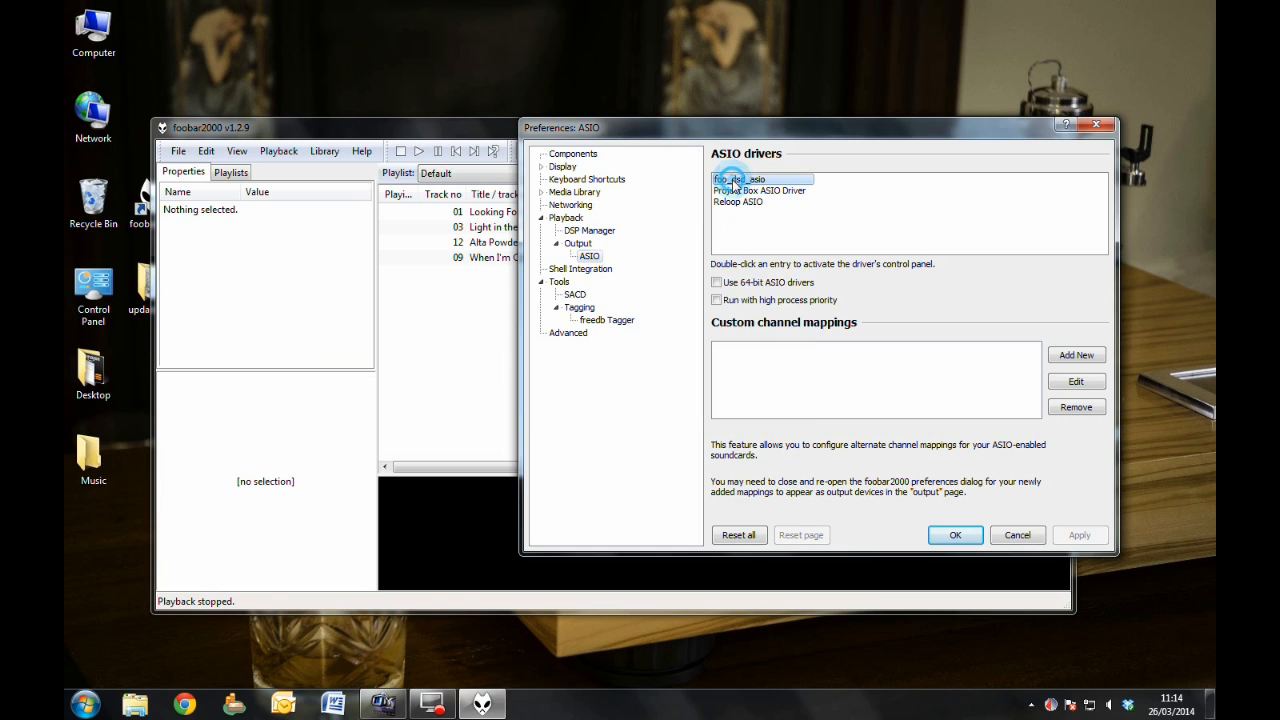
double_click(762, 179)
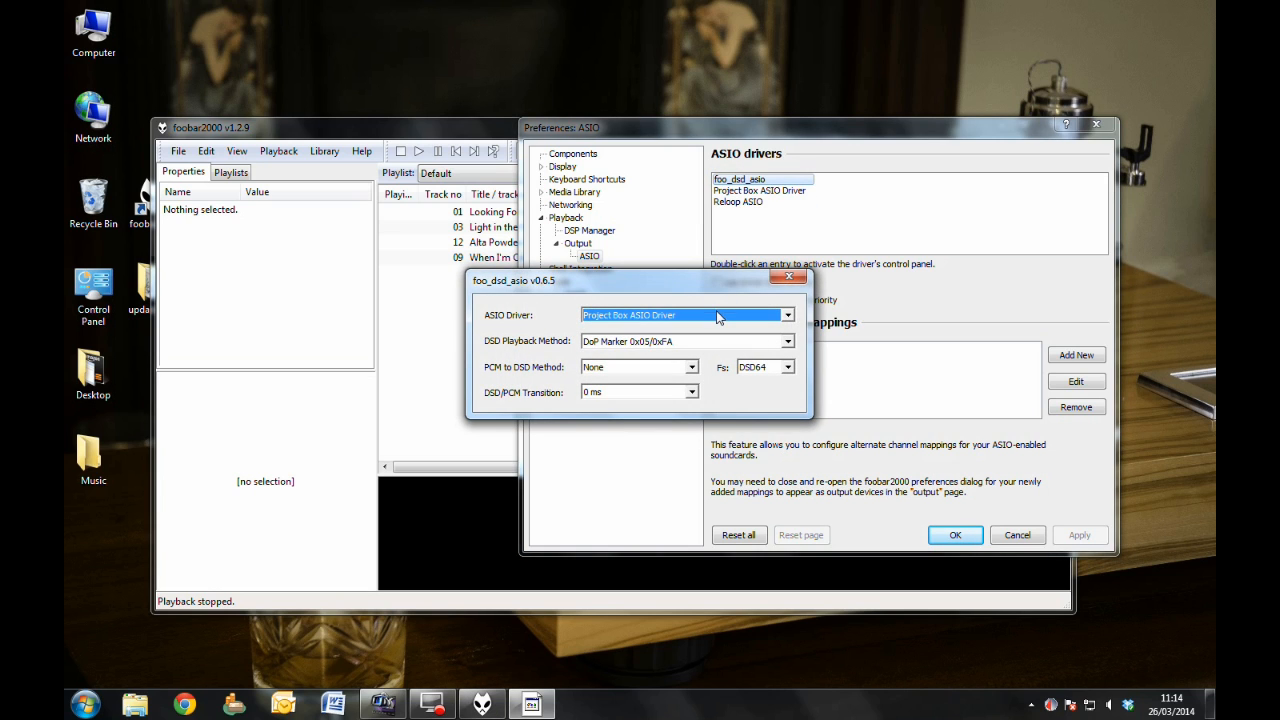
mouse_move(708, 337)
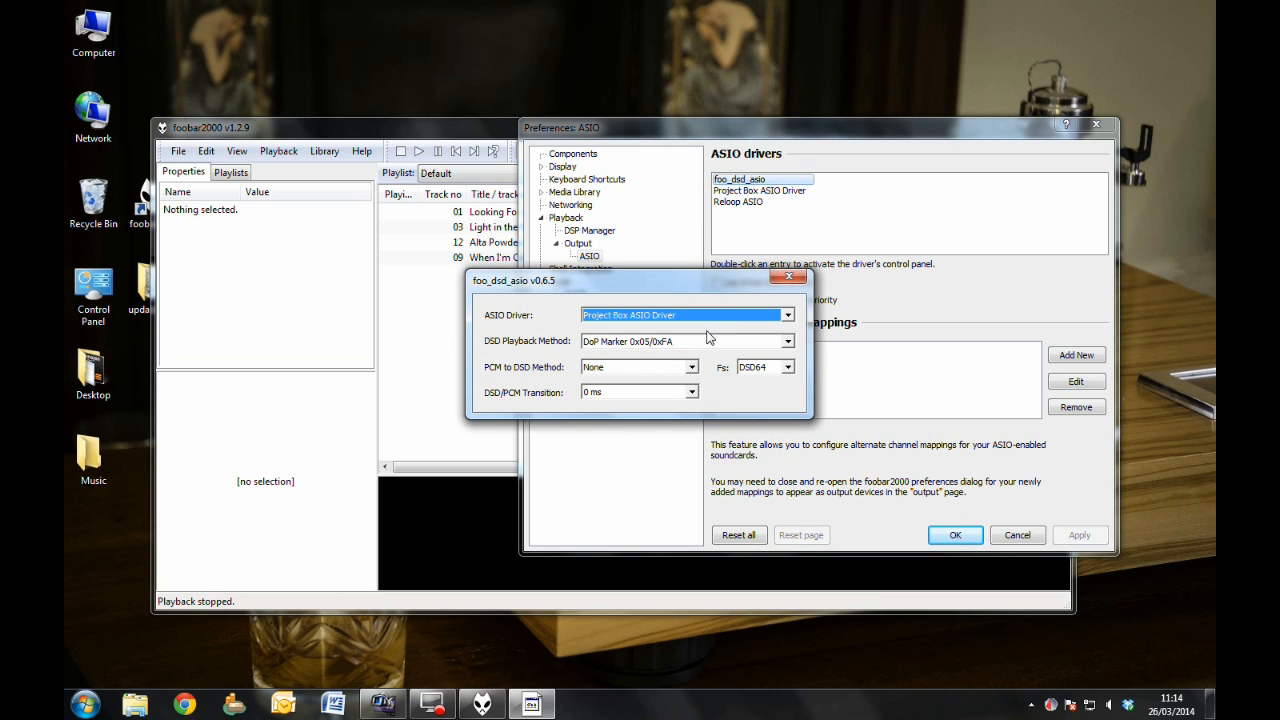
click(788, 341)
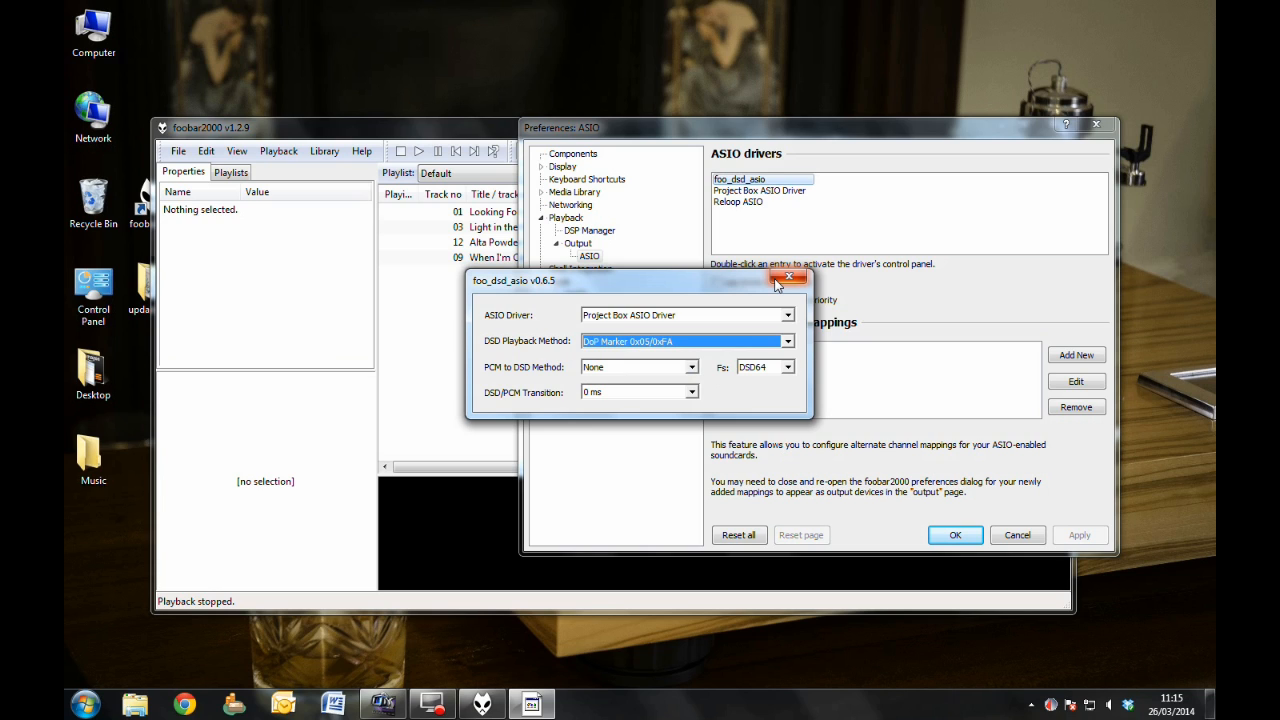
click(789, 276)
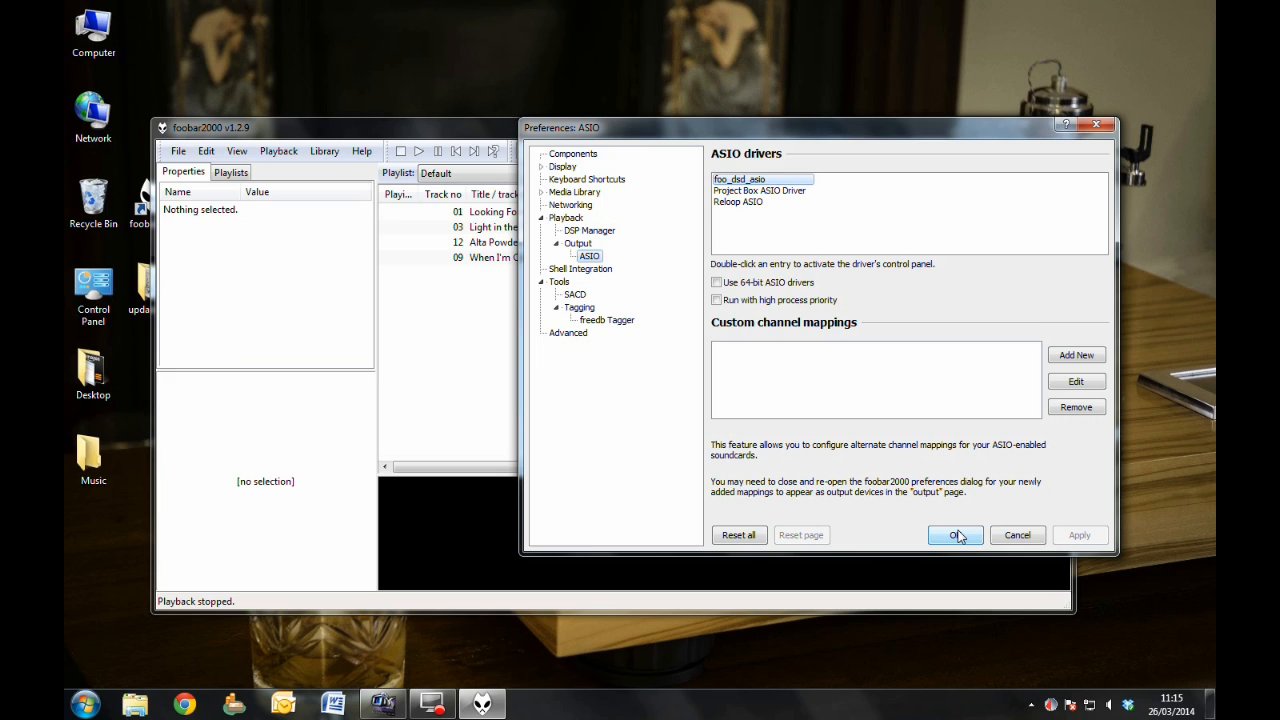
mouse_move(855, 483)
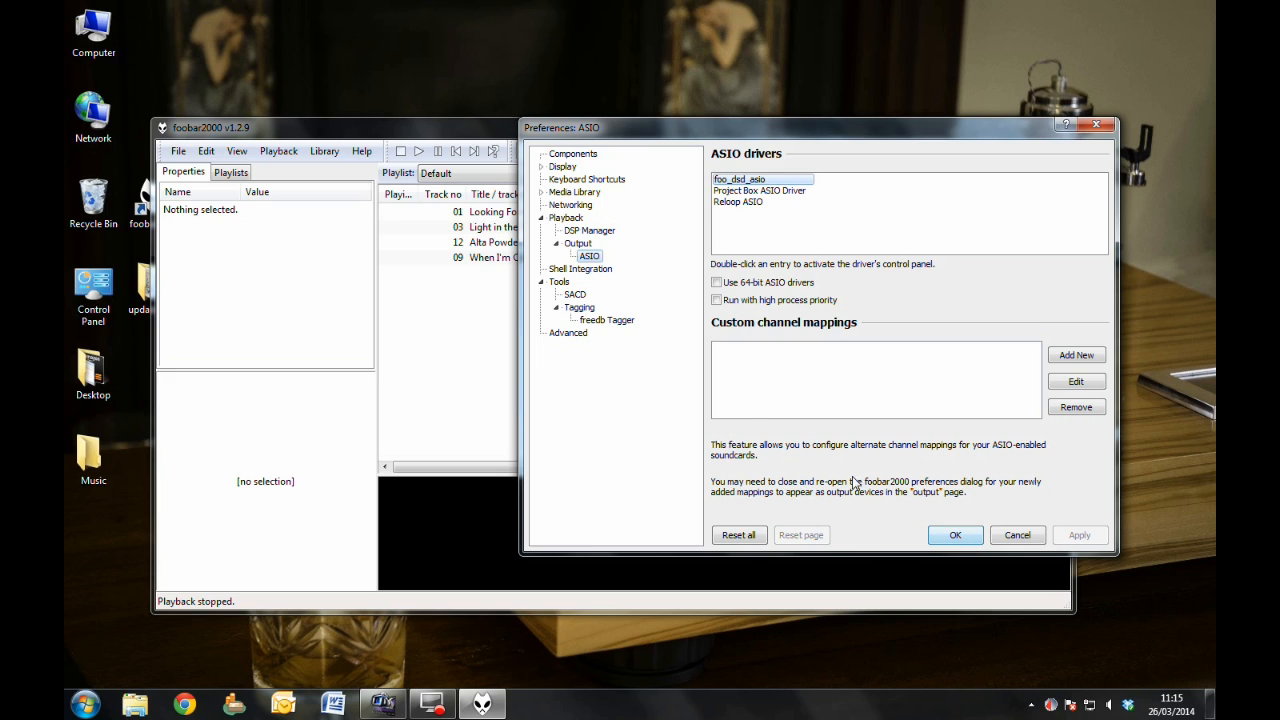
Set the playback output device to ASIO : foo_dsd_asio and save preferences.
click(578, 243)
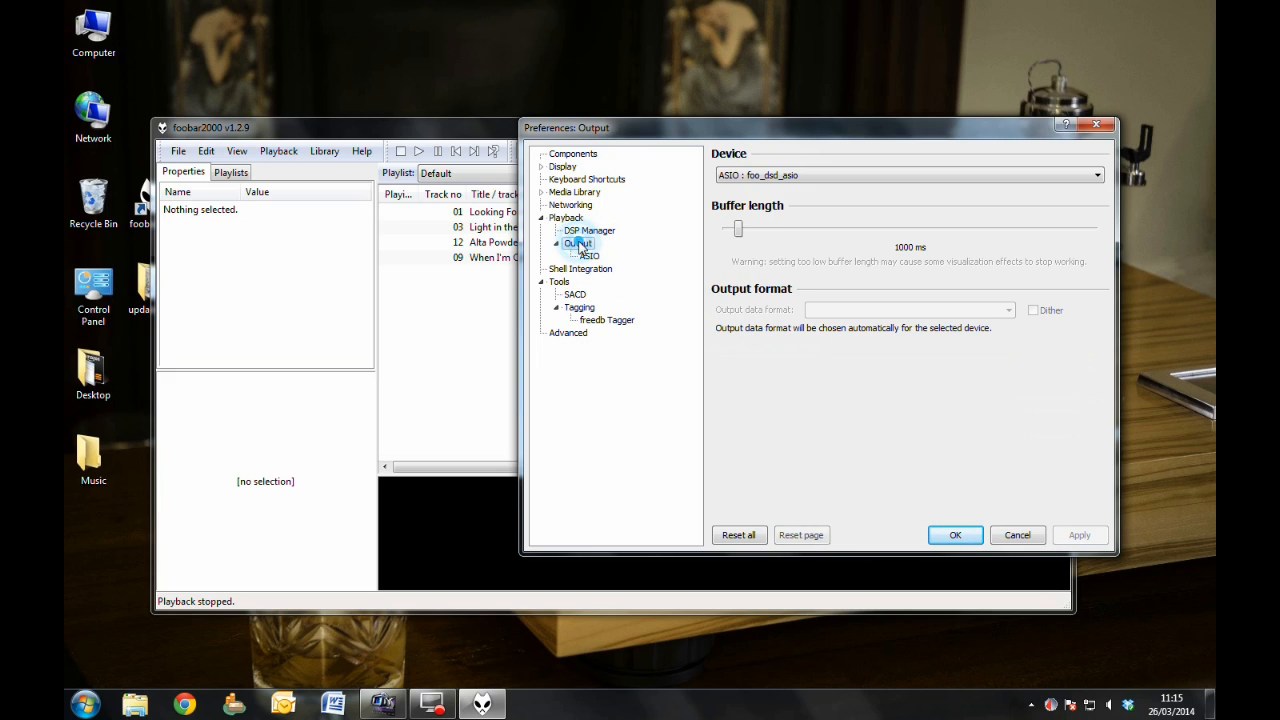
click(1096, 174)
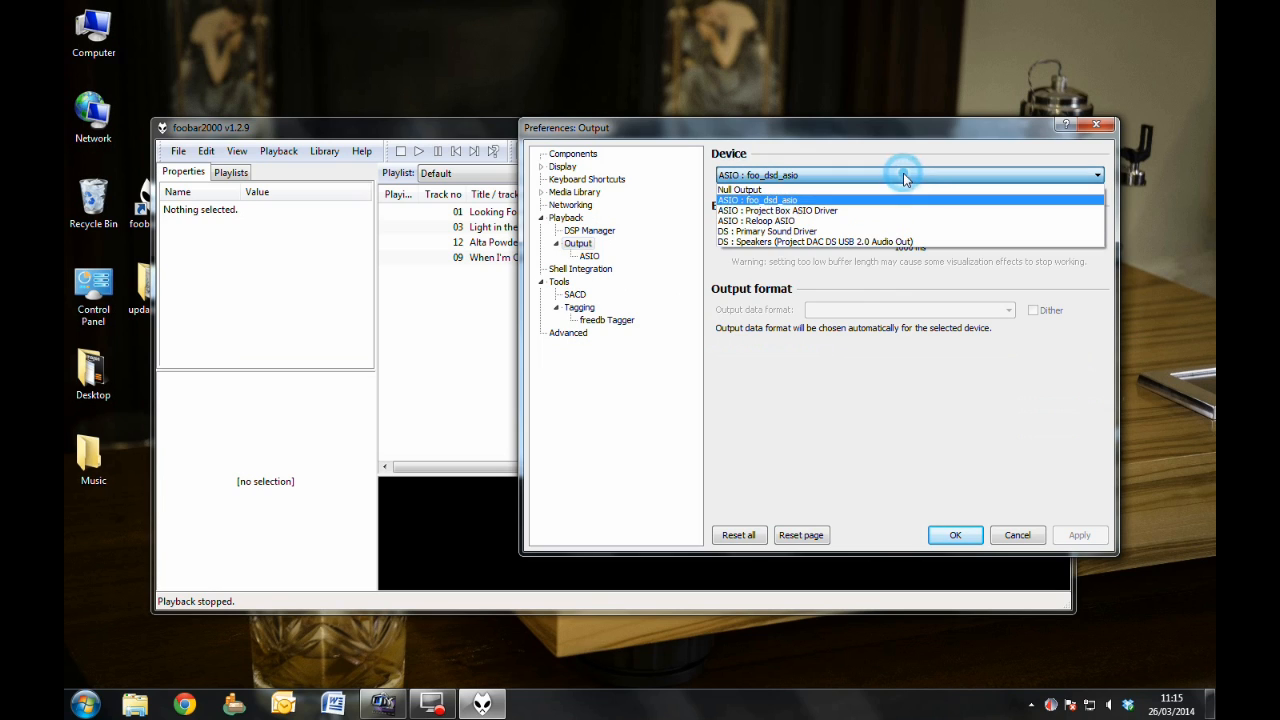
click(780, 199)
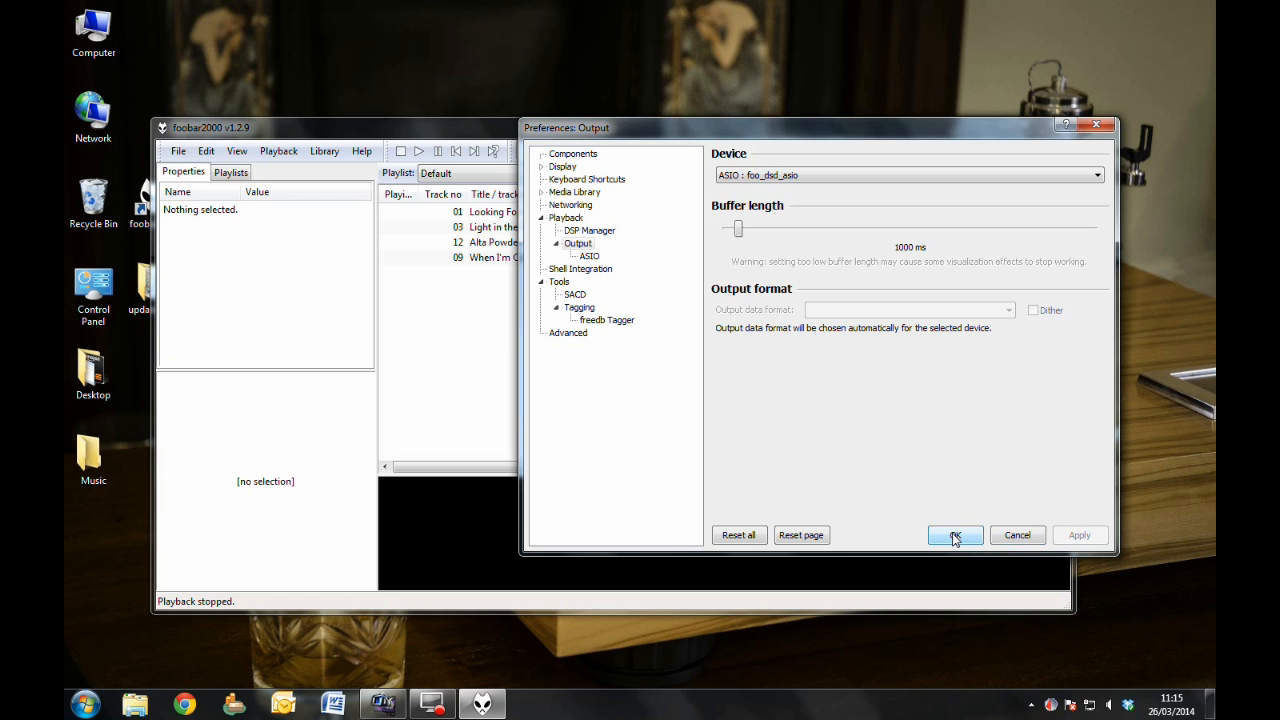
click(953, 535)
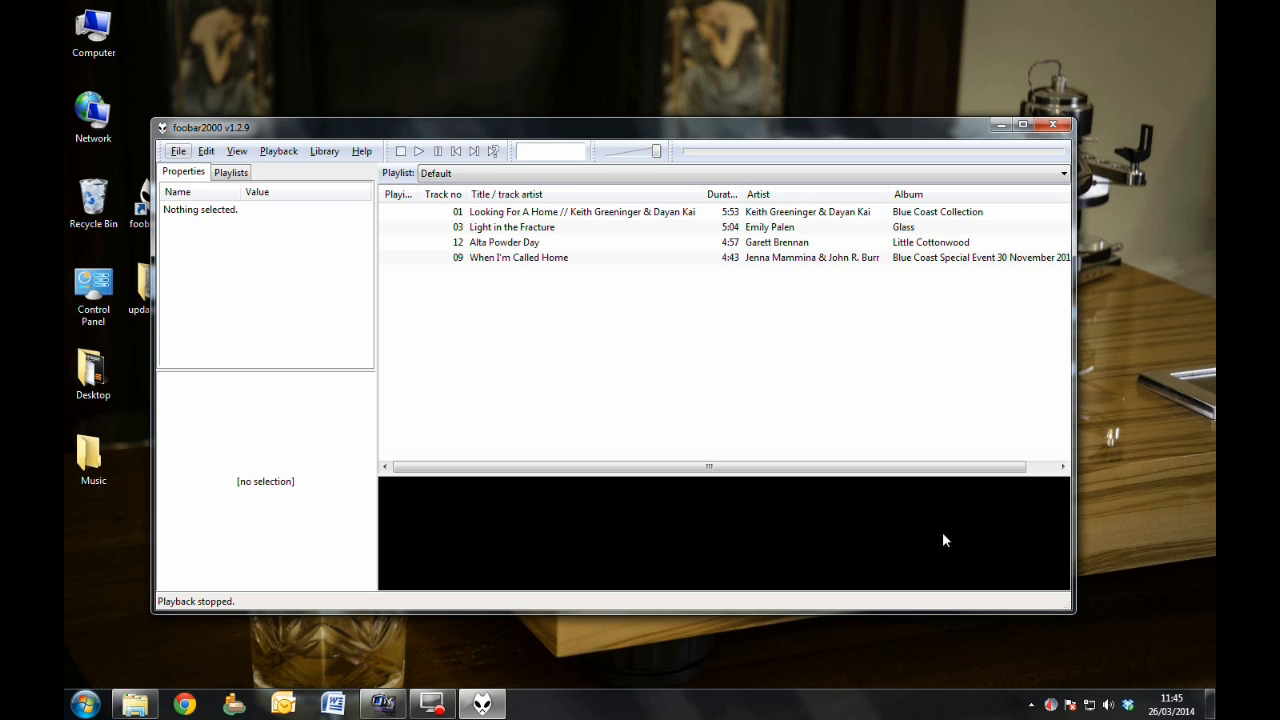
mouse_move(605, 219)
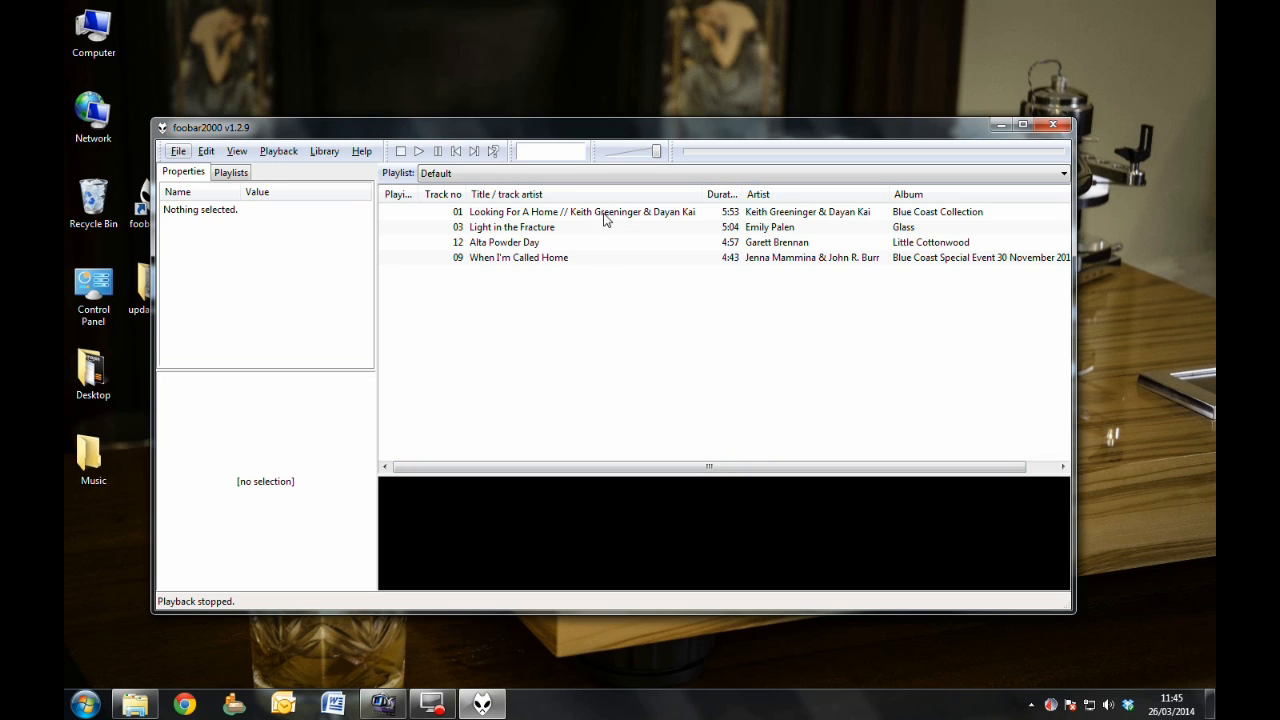
Select 'Looking For A Home' by Keith Greeninger & Dayan Kai in the playlist.
click(583, 211)
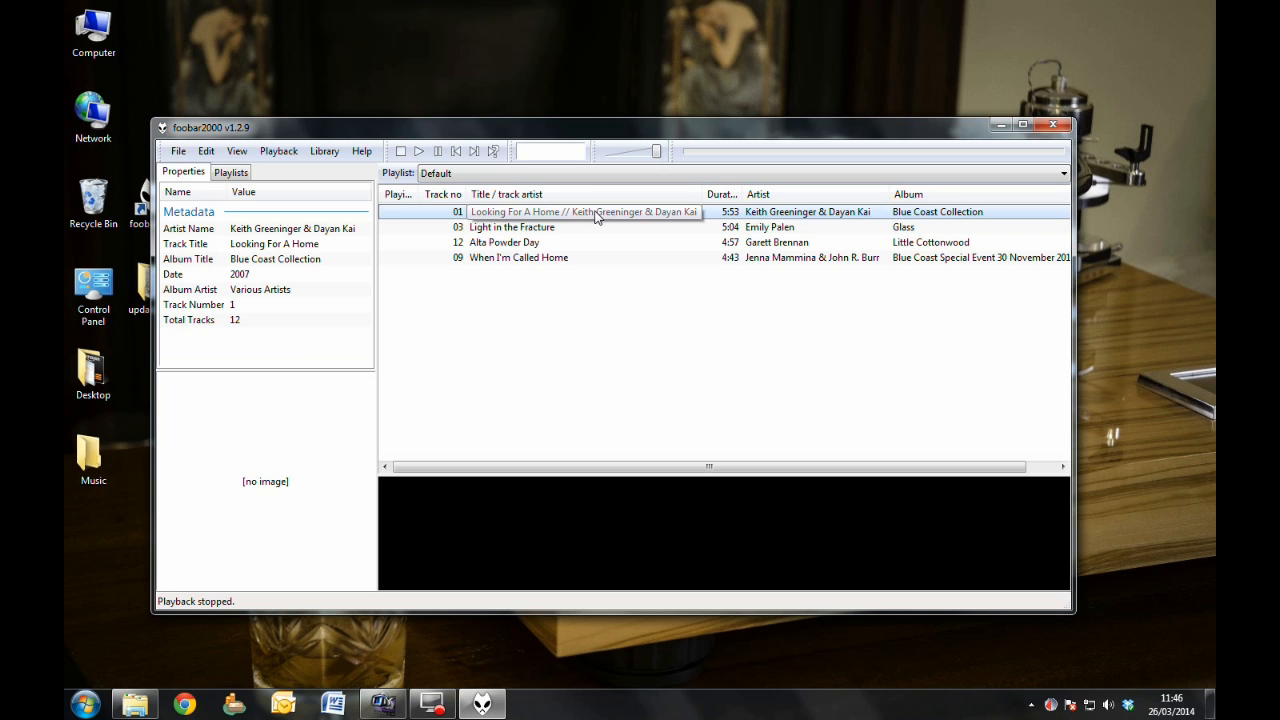